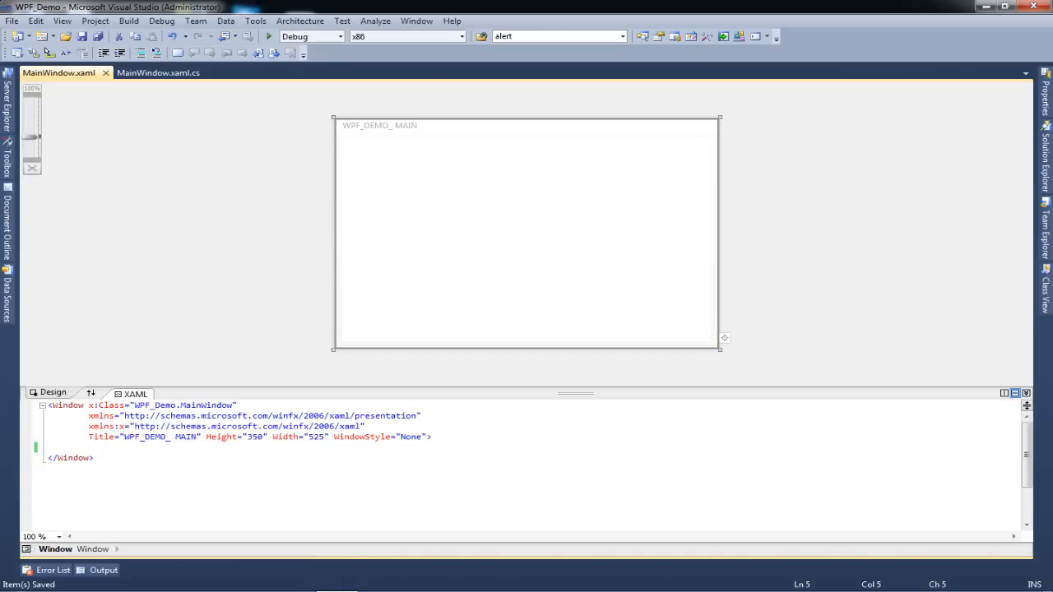
- Add an empty <Grid> element inside the Window's XAML content
left_click(69, 448)
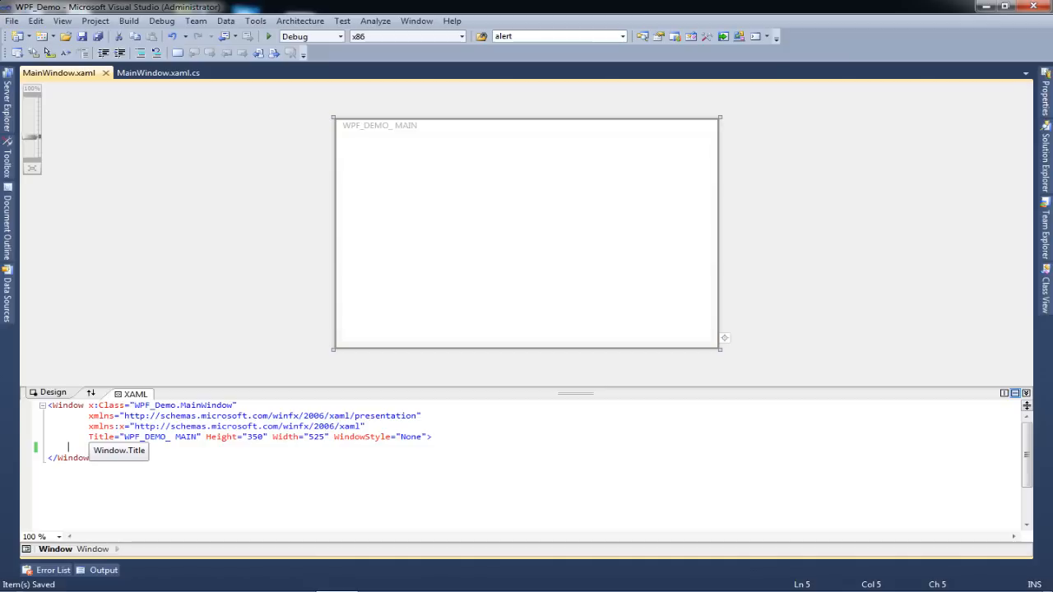
type("<grid>")
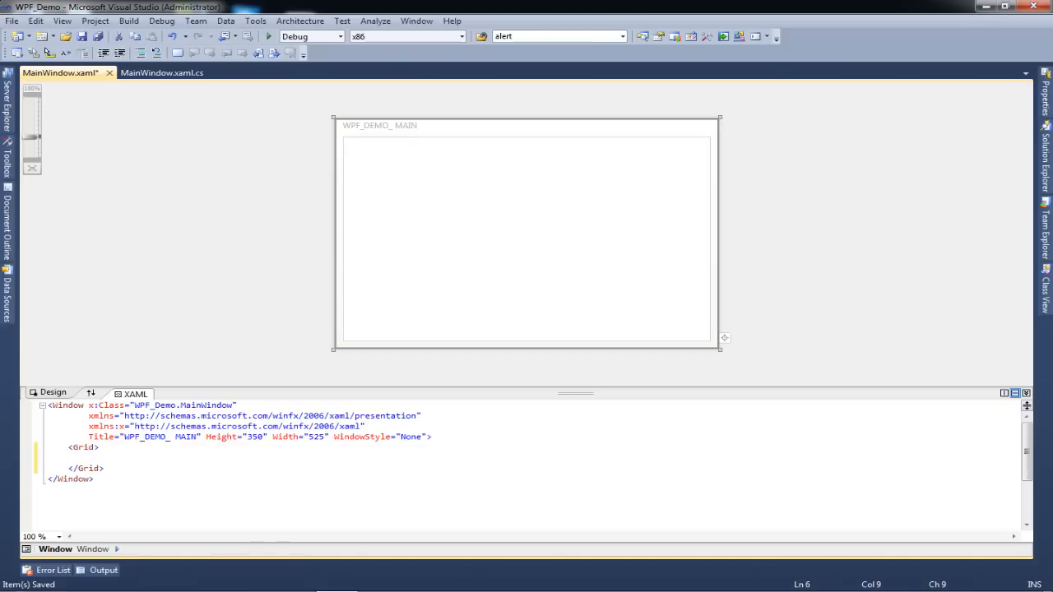
left_click(527, 239)
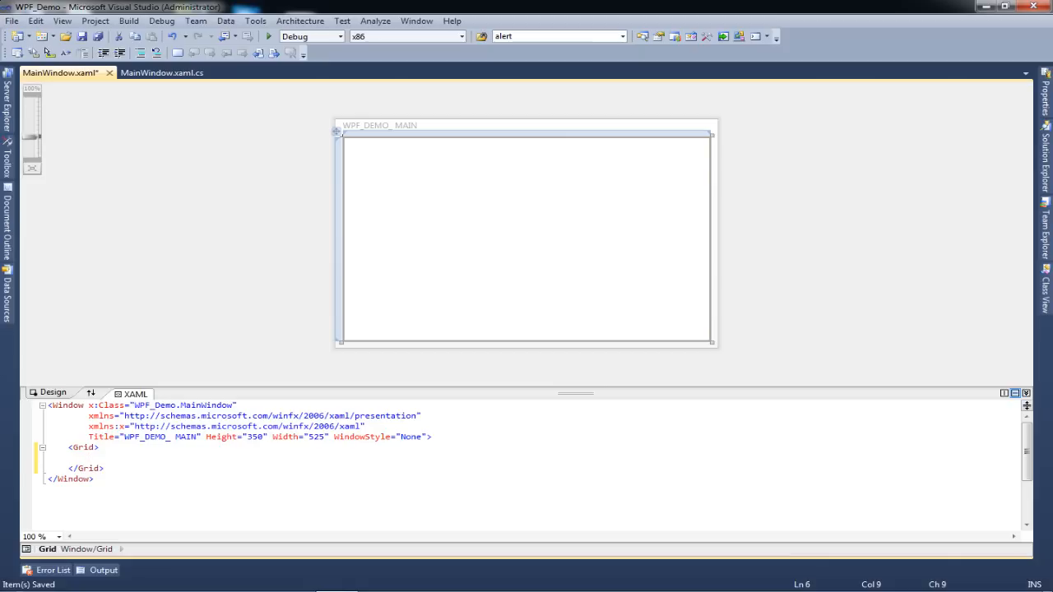
left_click(89, 457)
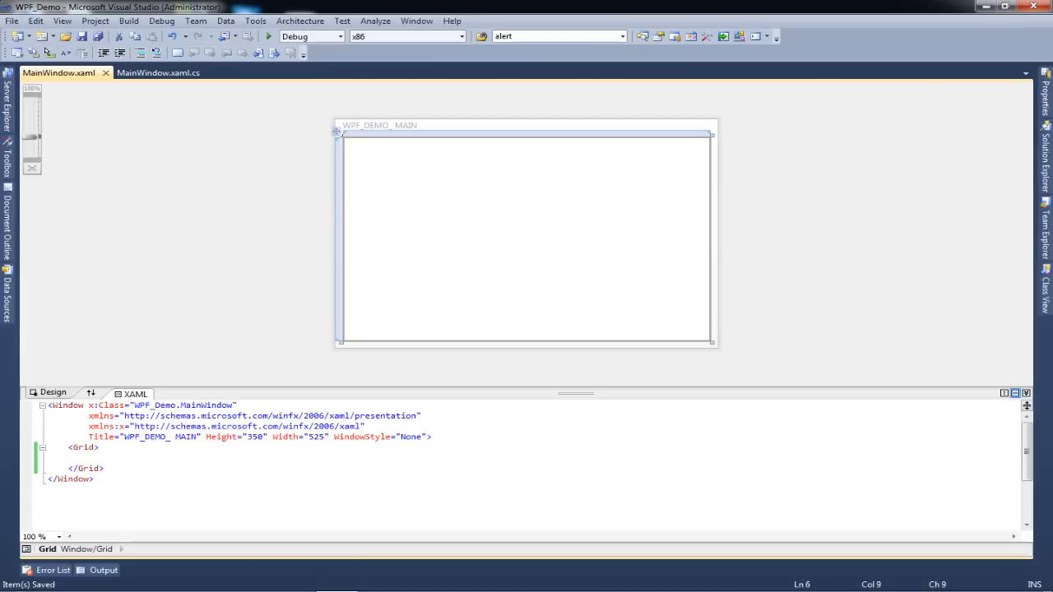
- Add Grid.RowDefinitions with a first RowDefinition of Height="Auto"
left_click(89, 458)
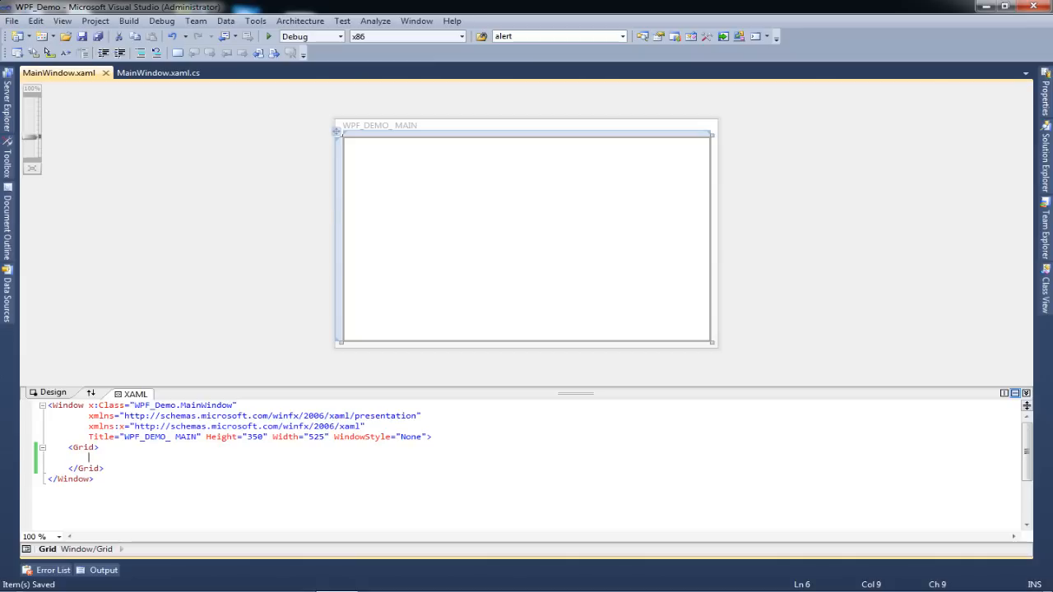
type("<G")
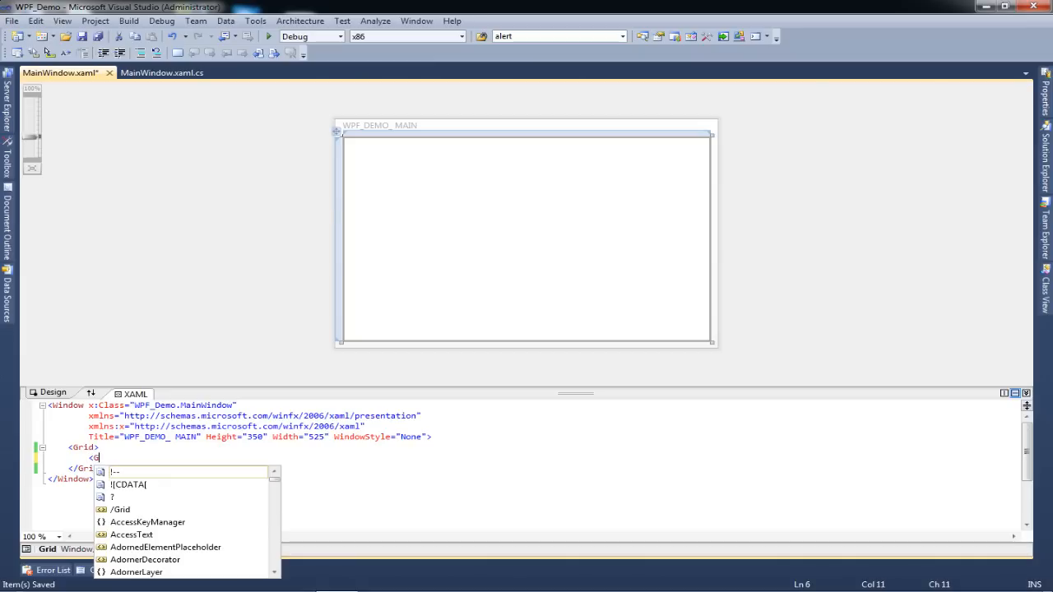
type("Grid.RowDefinitions>")
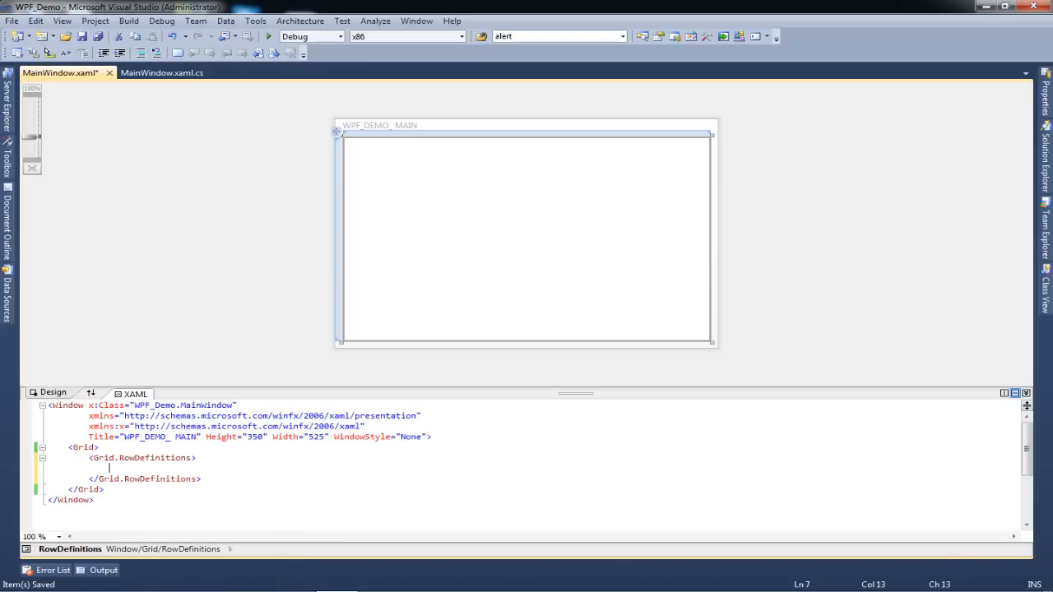
type("<RowDefinition")
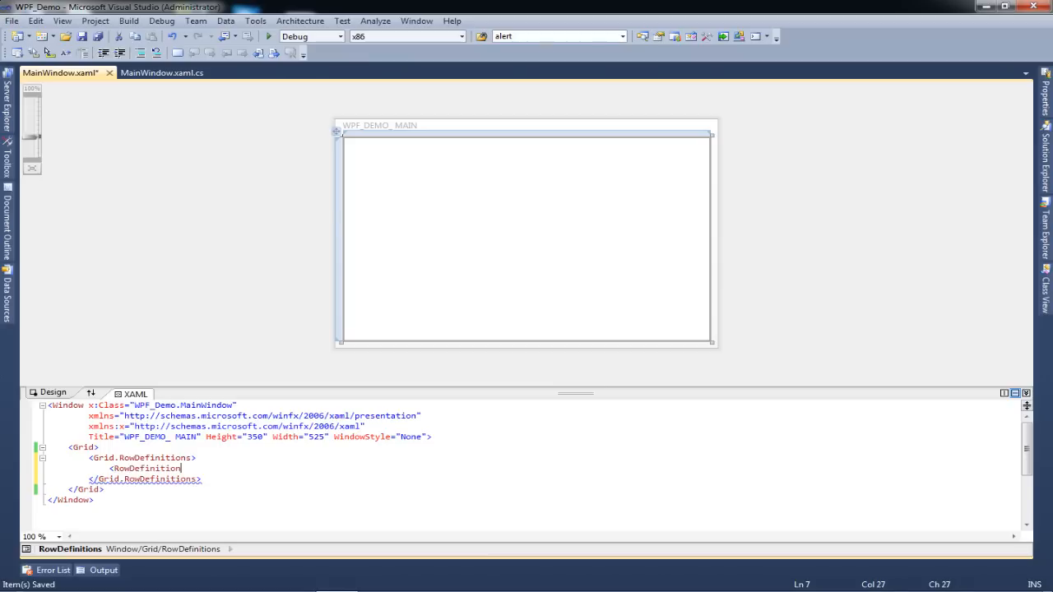
type("\" \"")
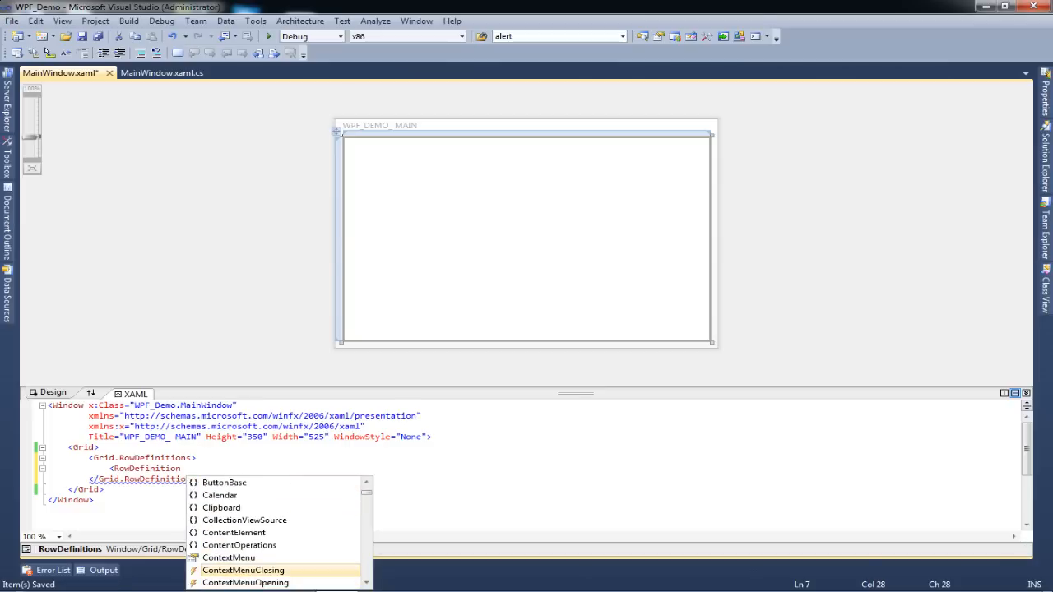
scroll("up", 3)
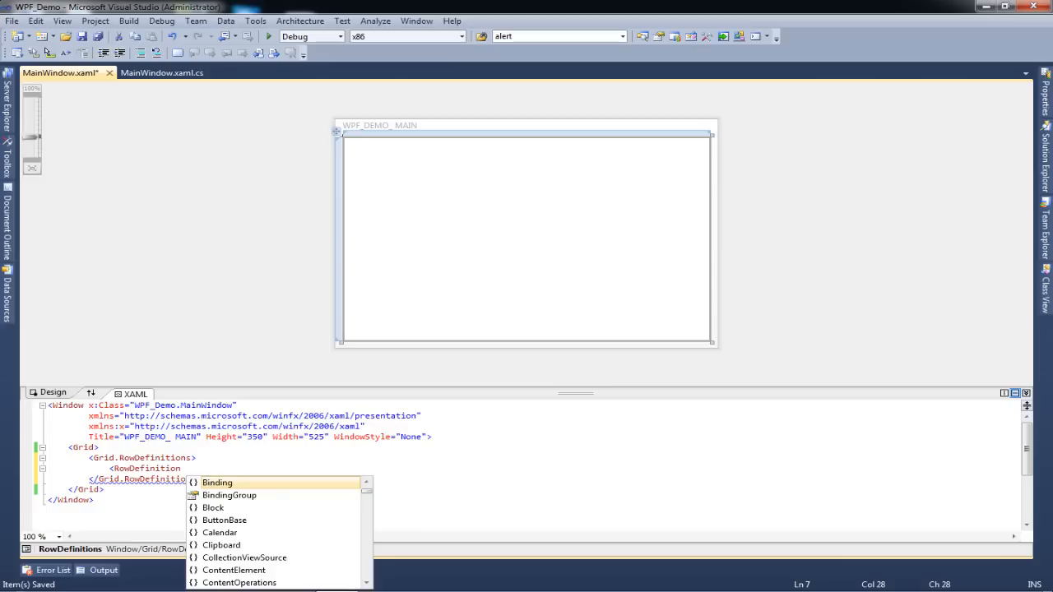
type("height=\"")
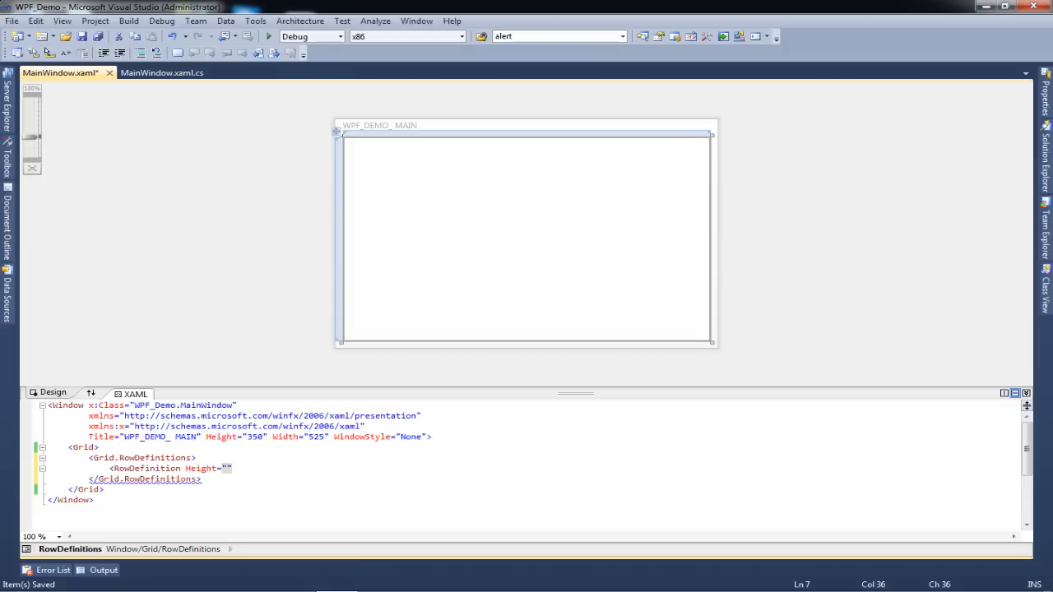
type("Auto")
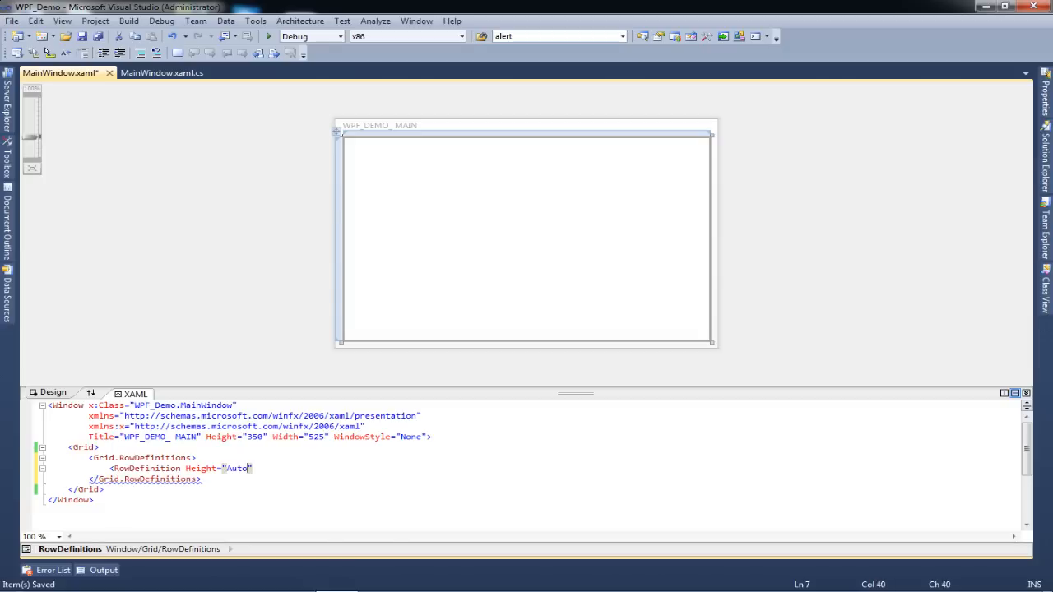
type("/>")
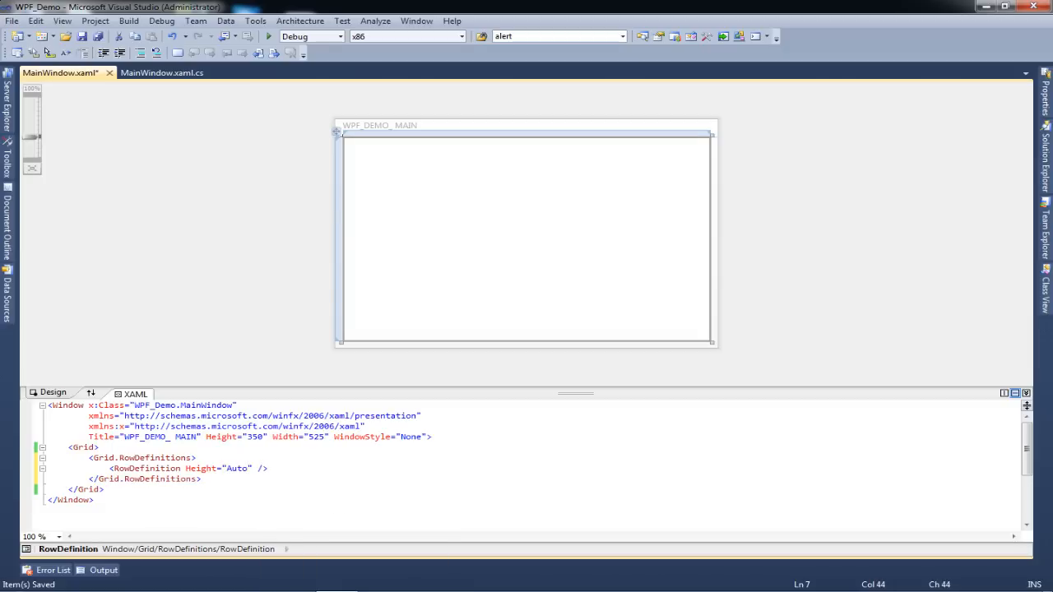
- Add a second RowDefinition with Height="50"
type("<RowDefinition Height=\"")
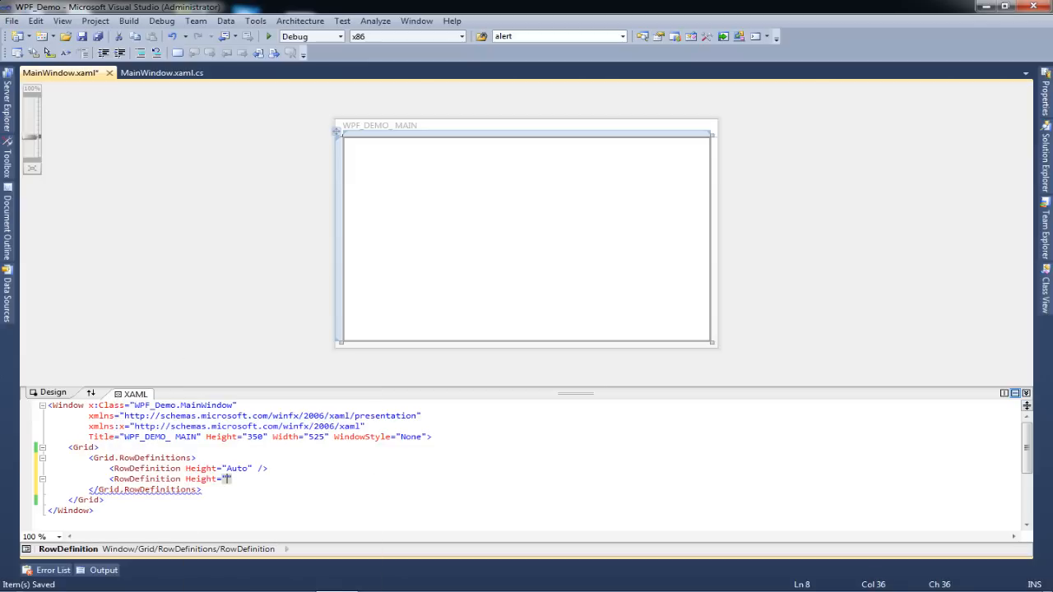
type("50")
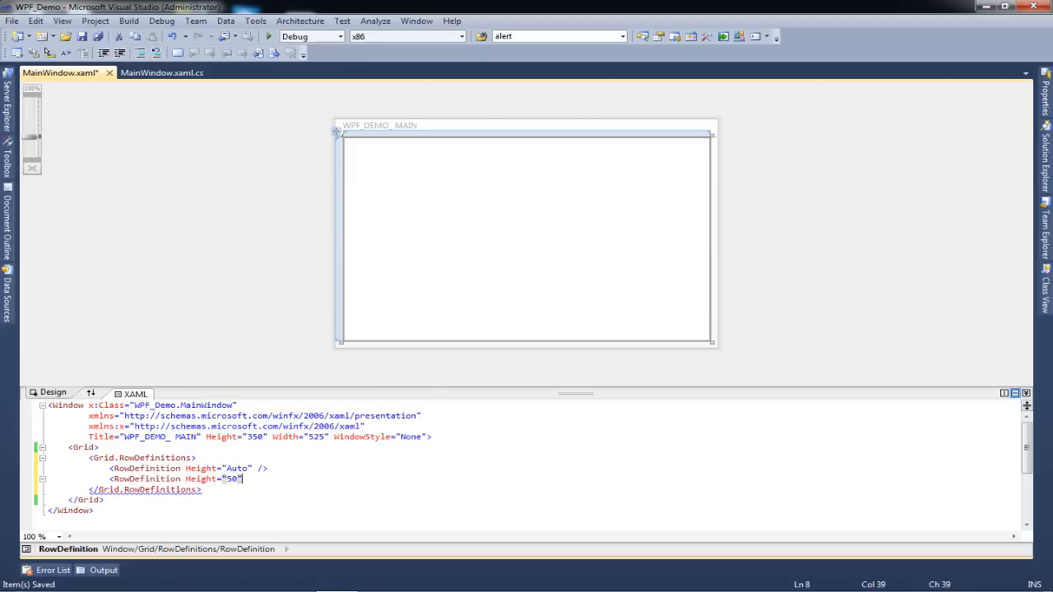
type("/>")
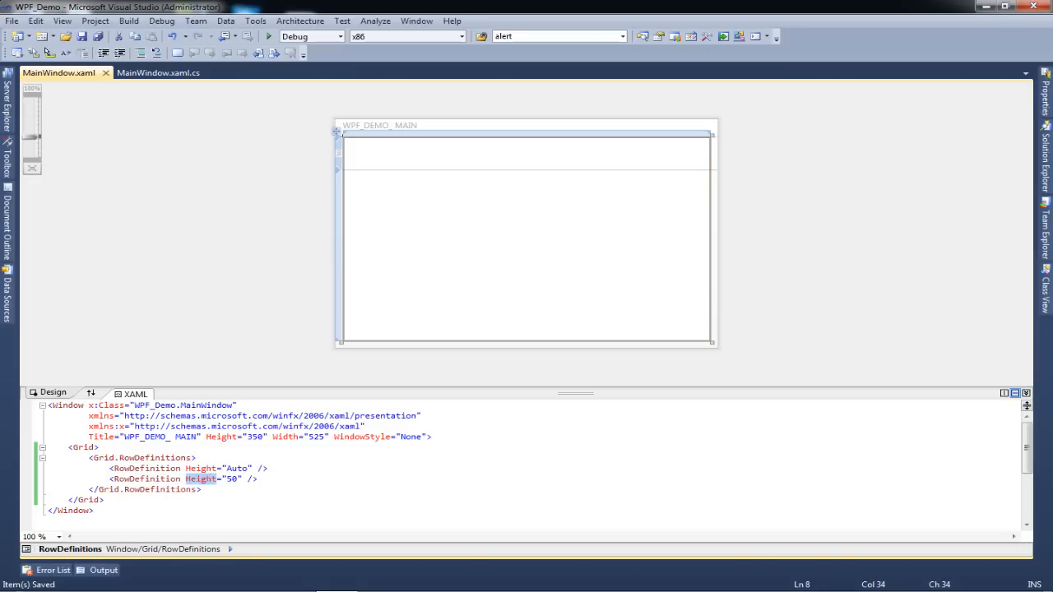
- Add Grid.ColumnDefinitions with ColumnDefinition widths 100 and Auto
left_click(257, 478)
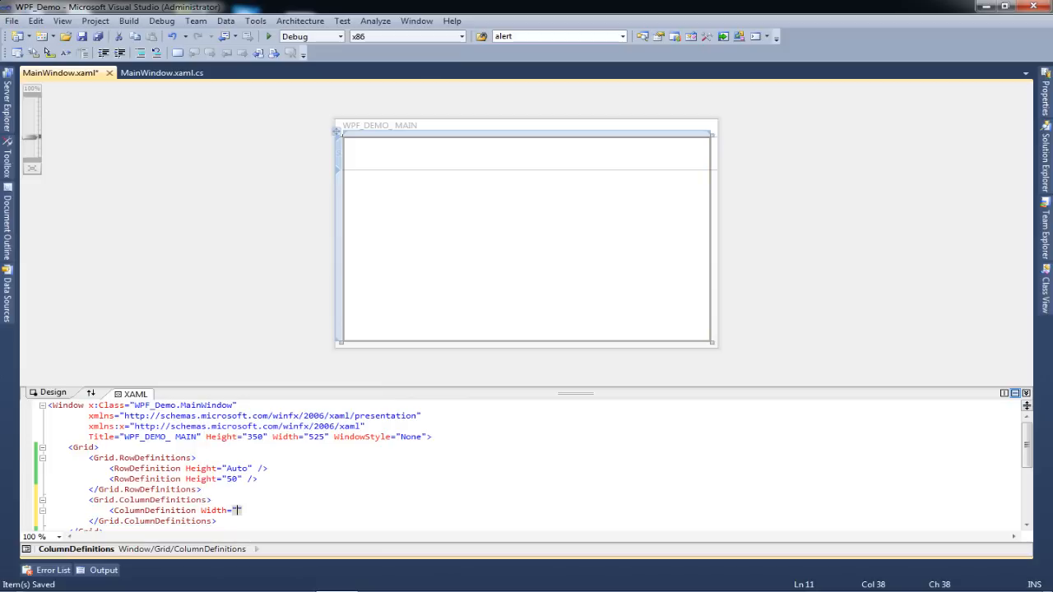
type("100")
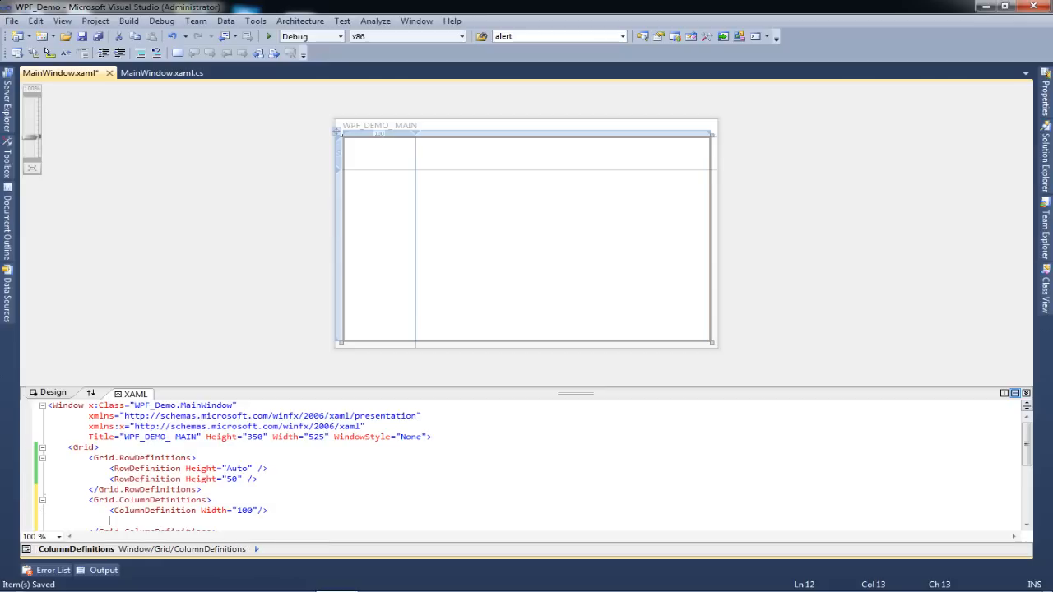
type("<ColumnDefinition")
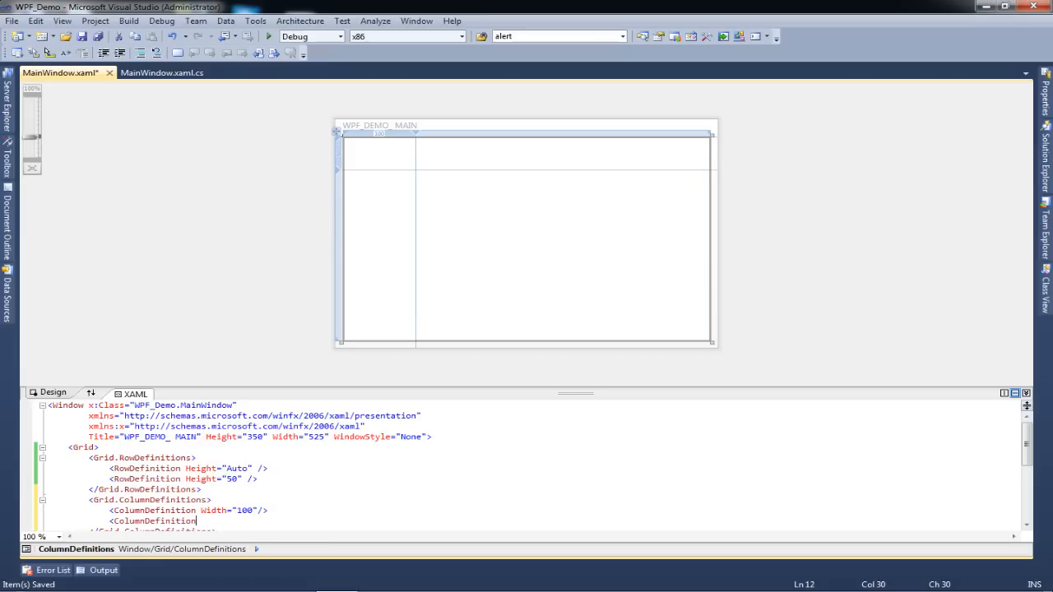
type("wis")
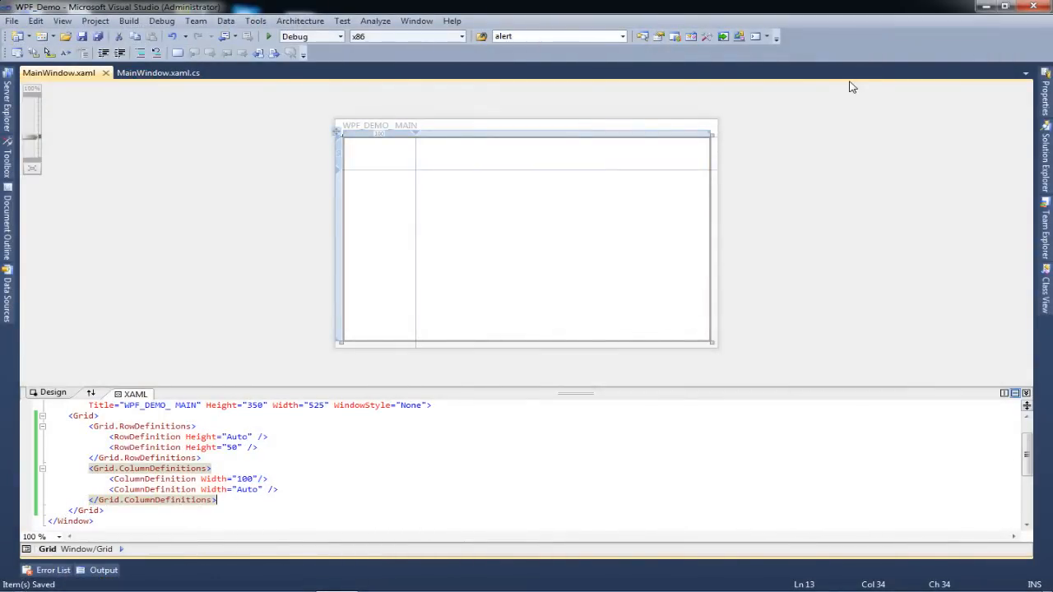
mouse_move(230, 545)
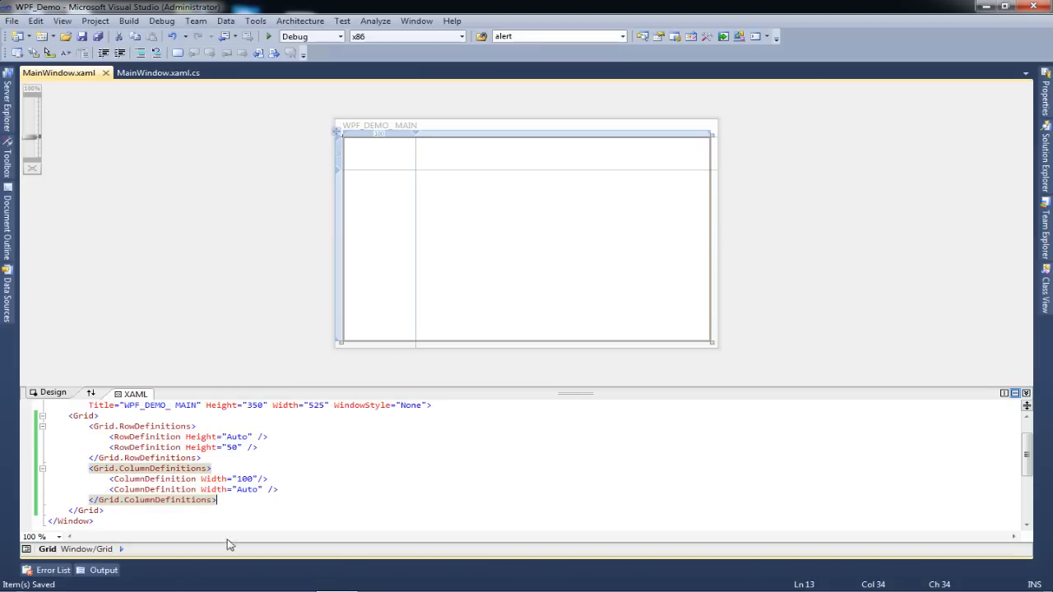
- Add a Label with Content="Row 0 col 0" inside the Grid
left_click(81, 414)
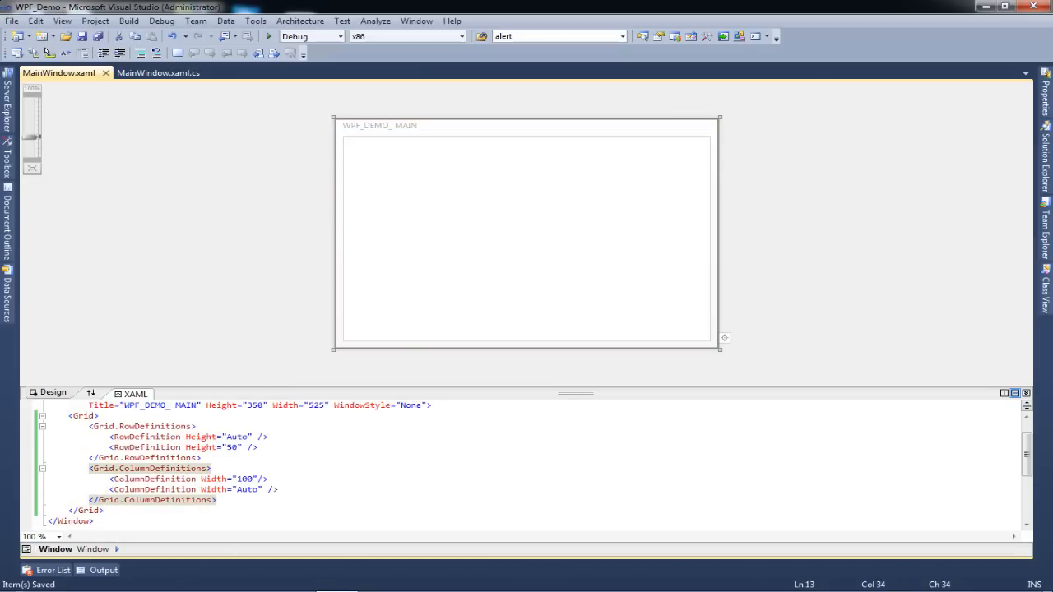
left_click(527, 239)
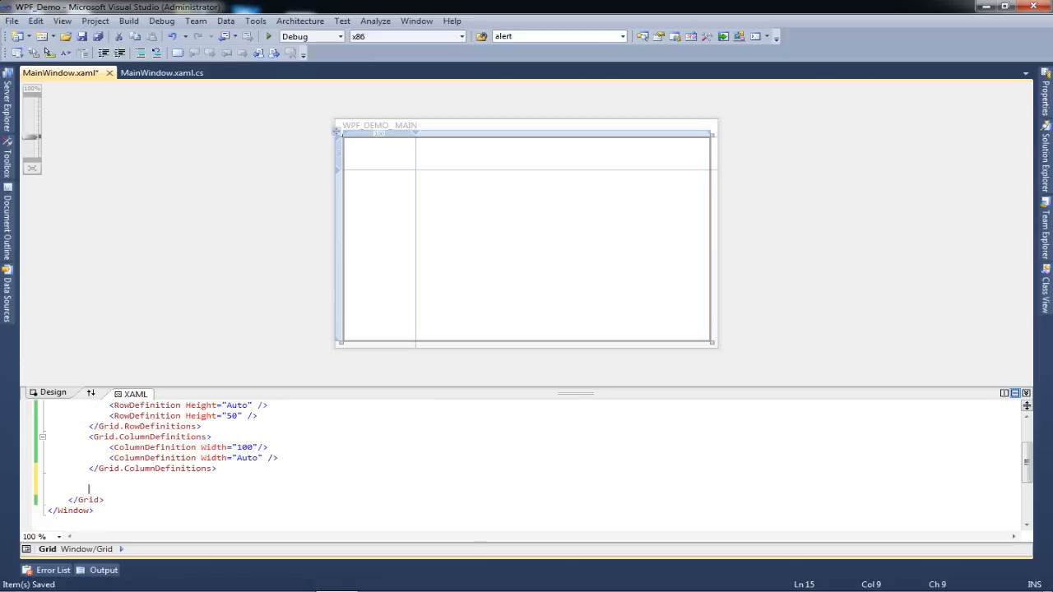
type("<la")
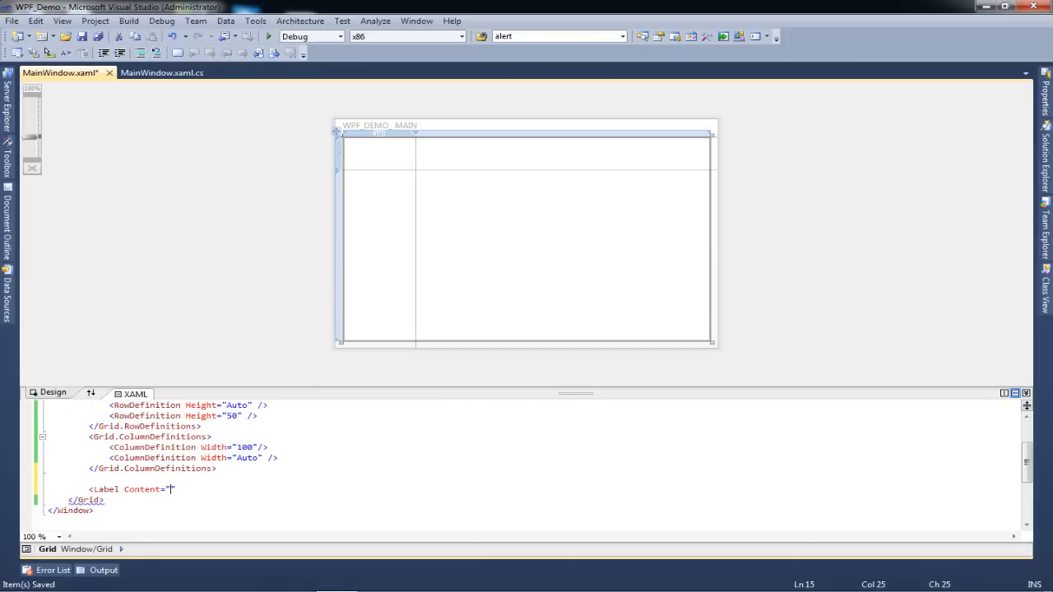
type("Row")
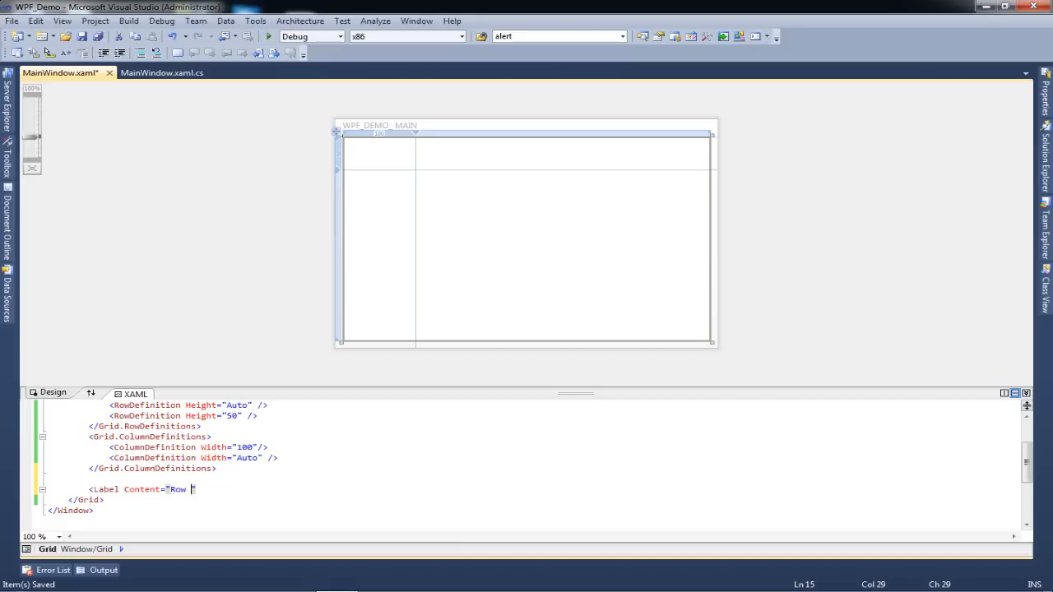
type("0")
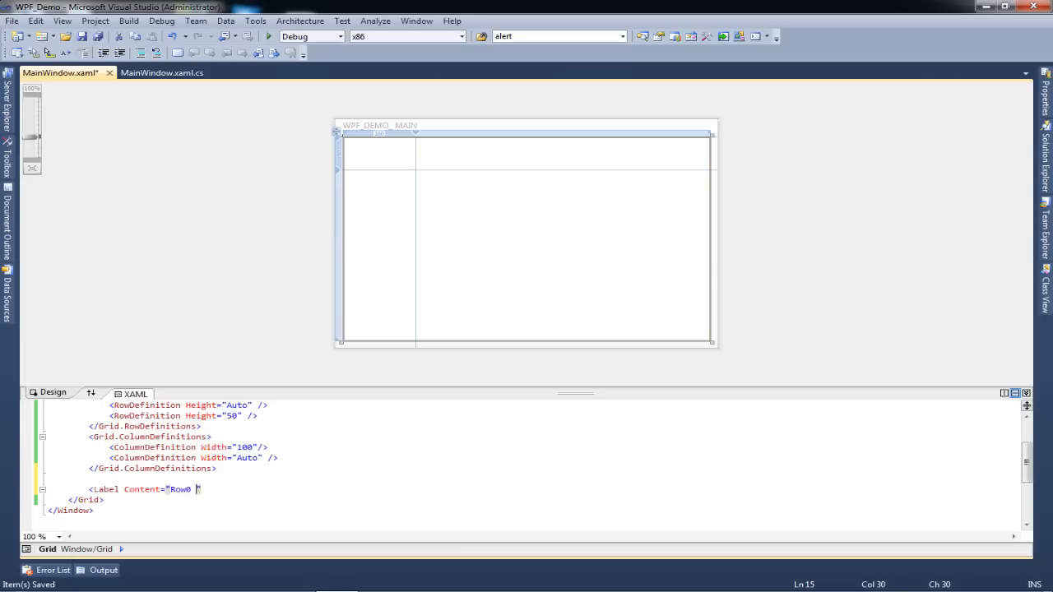
key("Backspace")
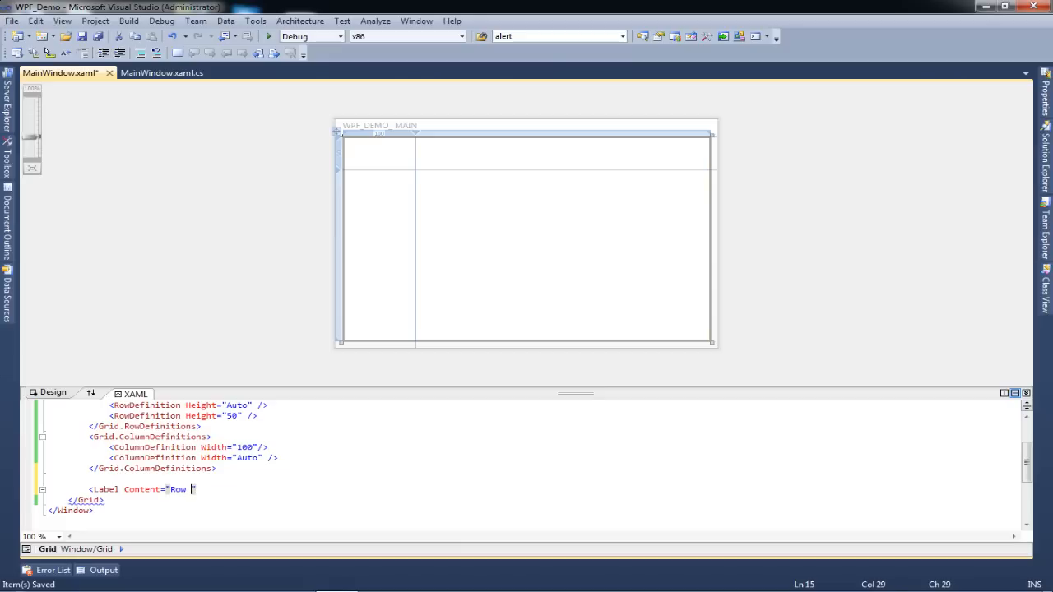
type("0 co")
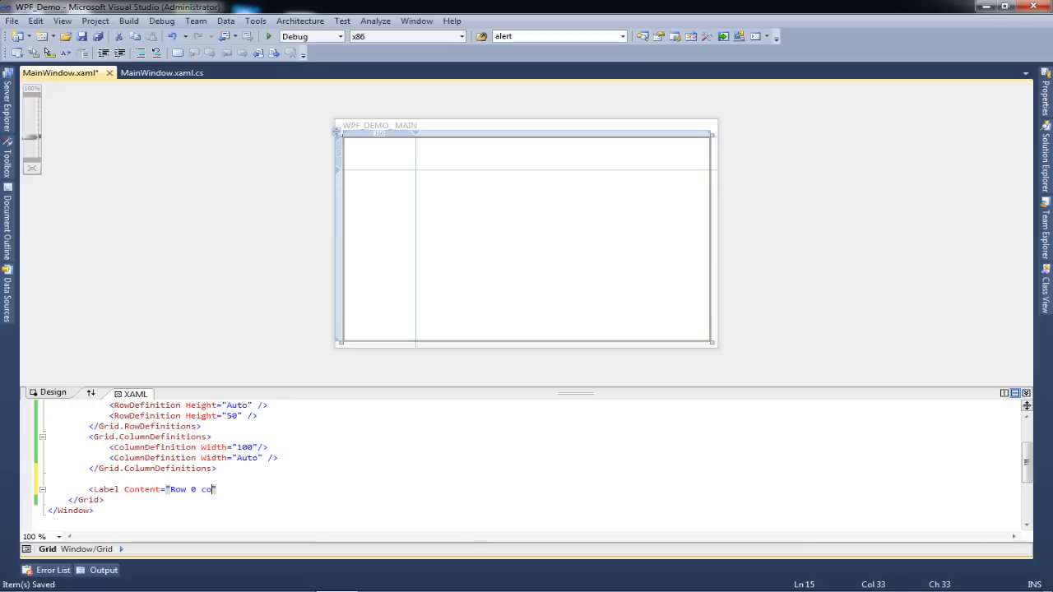
type("l 0\" G")
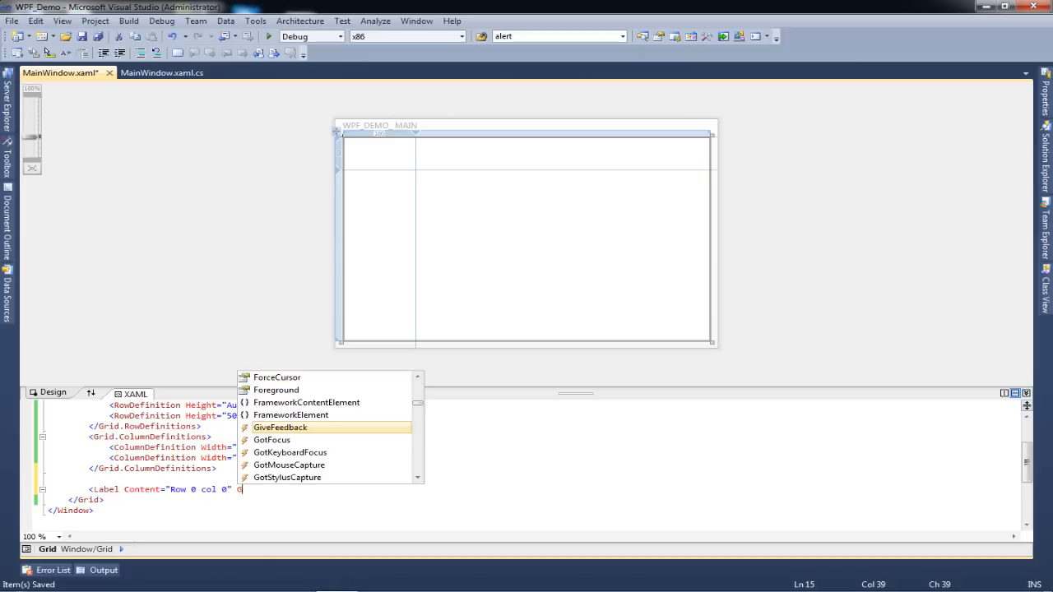
- Place the label in Grid.Row="0" and Grid.Column="0"
type("rid.Row=\"0")
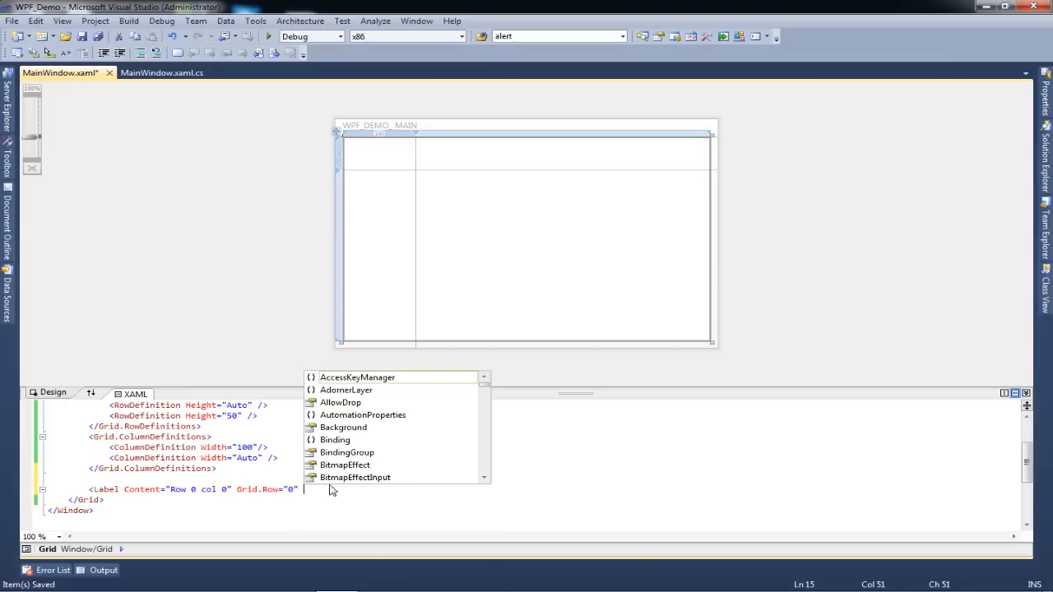
type("Grid")
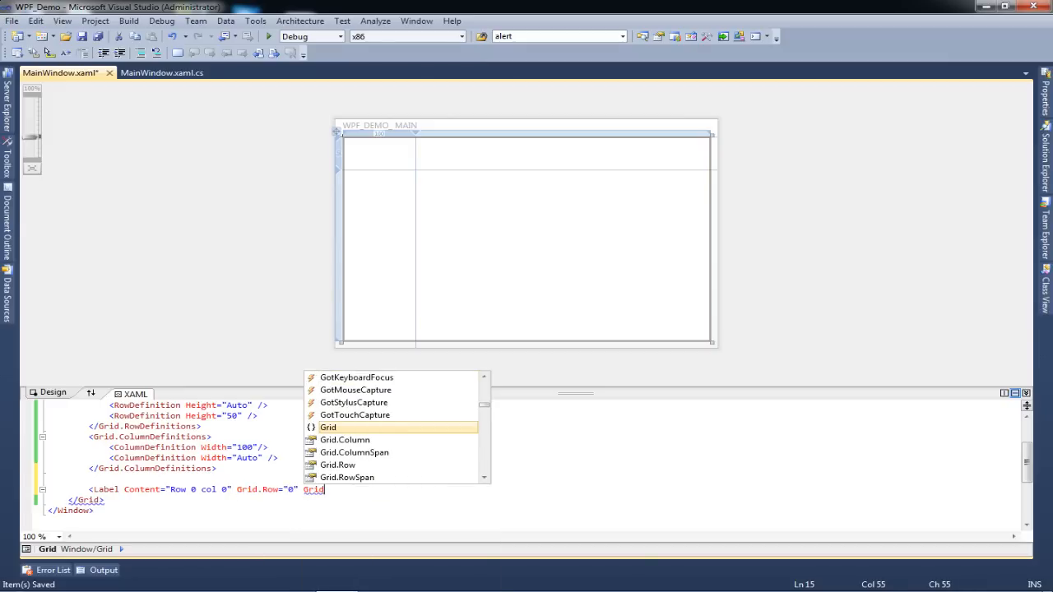
type(".Column=\"0\" />")
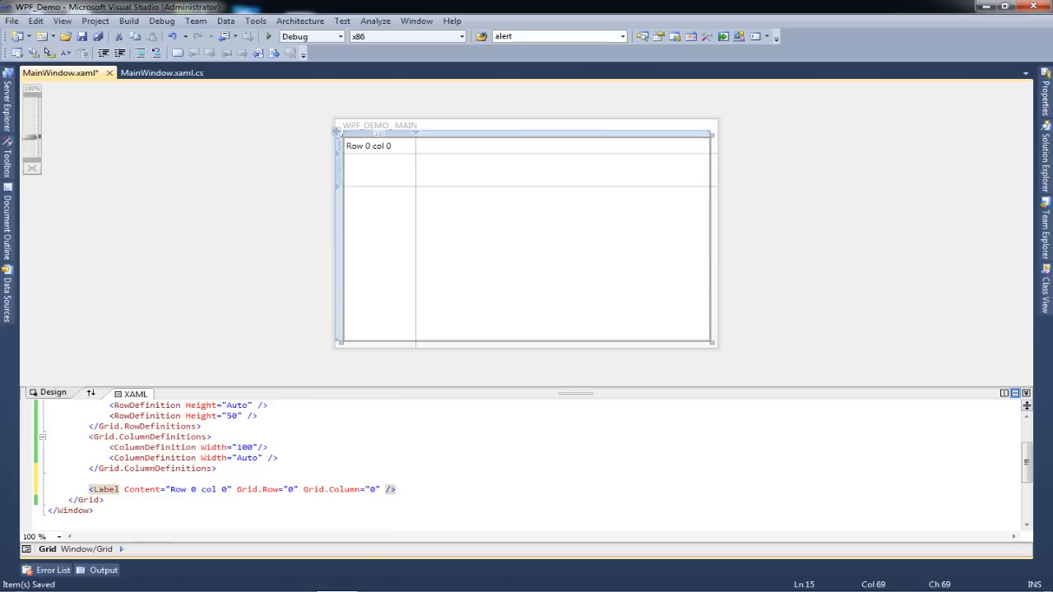
mouse_move(106, 489)
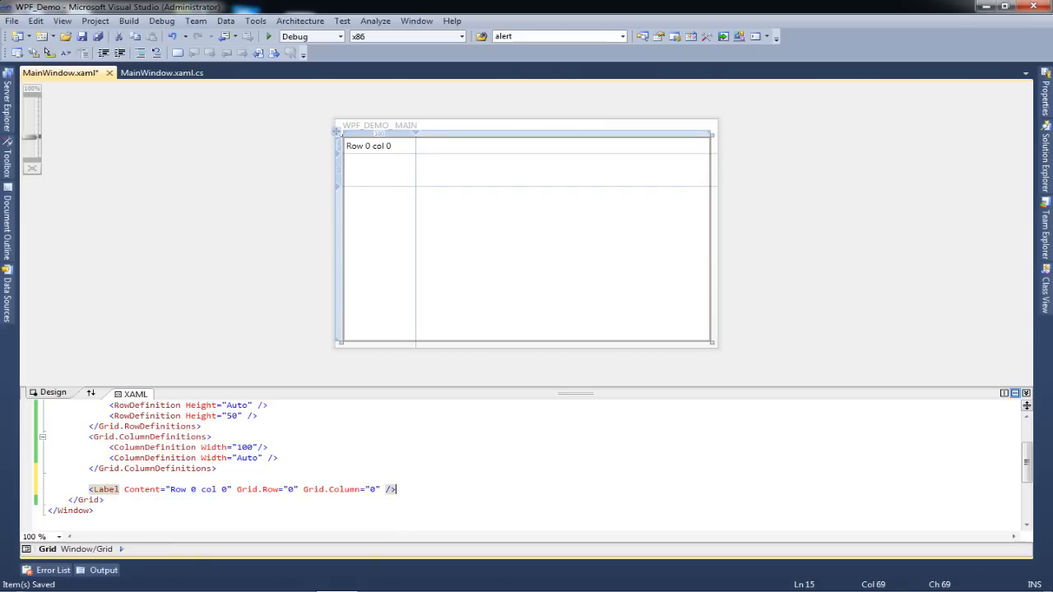
mouse_move(260, 488)
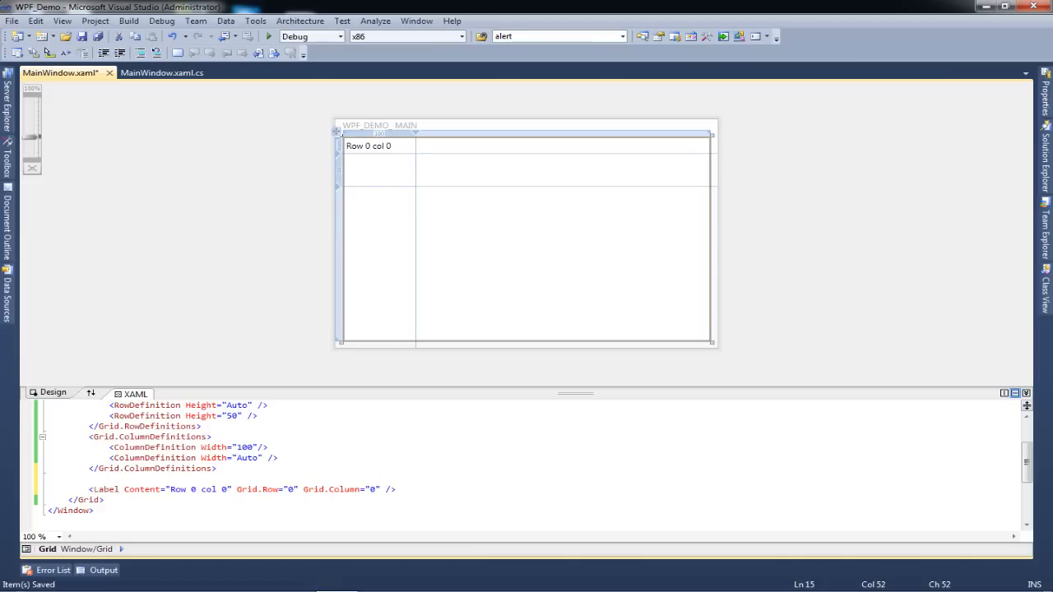
- Duplicate the Label line and edit Content, Grid.Row and Grid.Column for cells 0/1, 1/0, 1/1
left_click(369, 145)
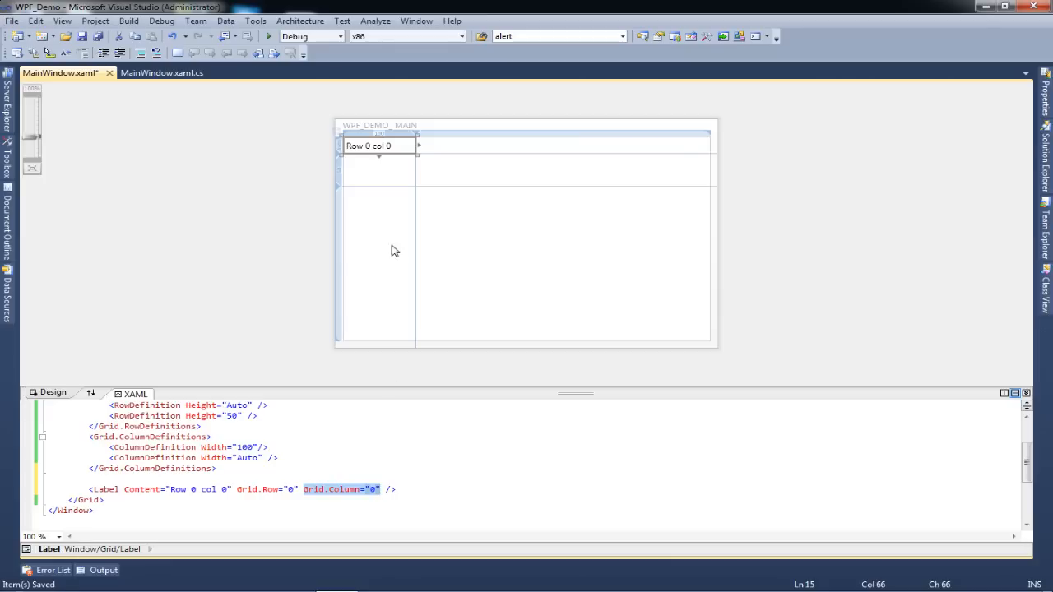
mouse_move(365, 152)
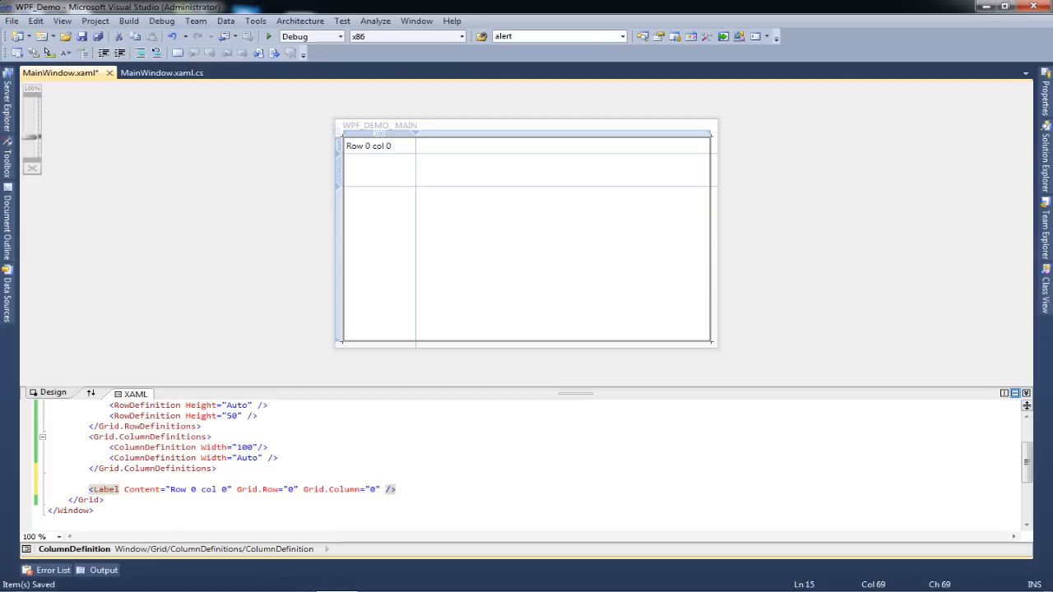
left_click(369, 144)
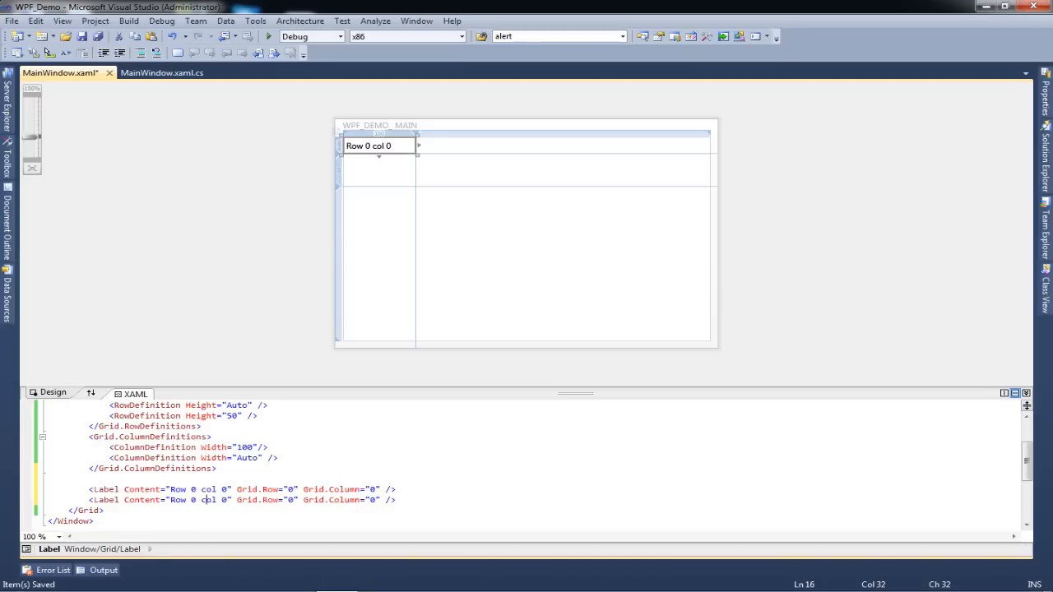
type("1")
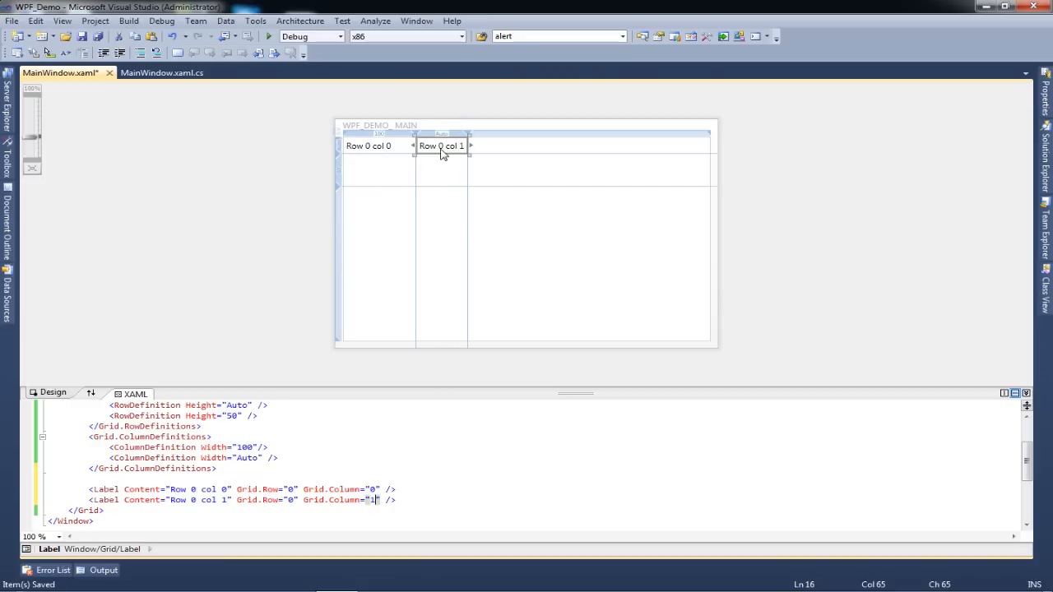
mouse_move(421, 168)
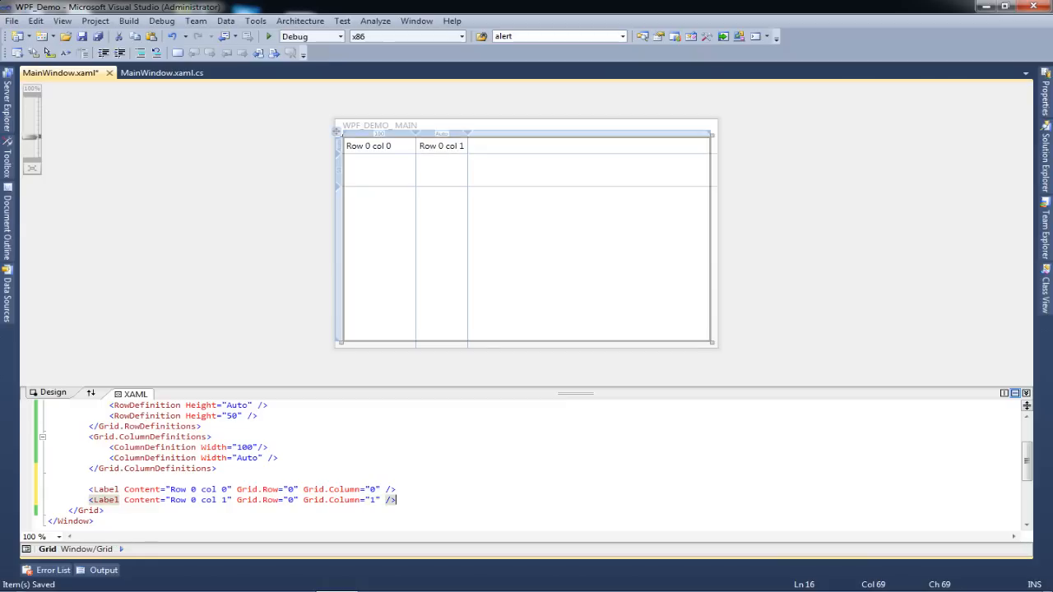
type("<Label Content=\"Row 0 col 0\" Grid.Row=\"0\" Grid.Column=\"0\" />")
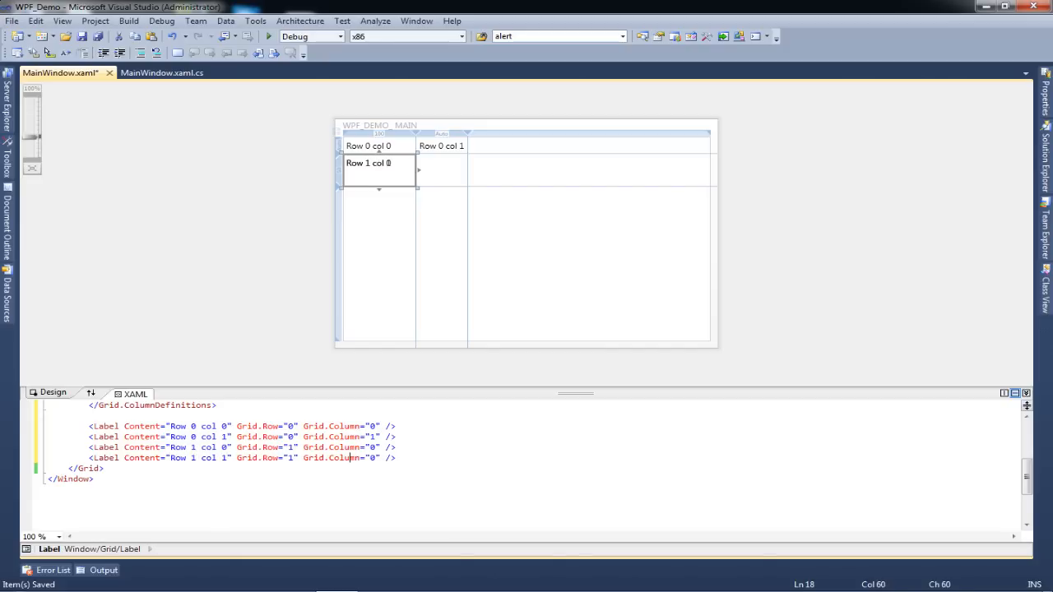
type("1")
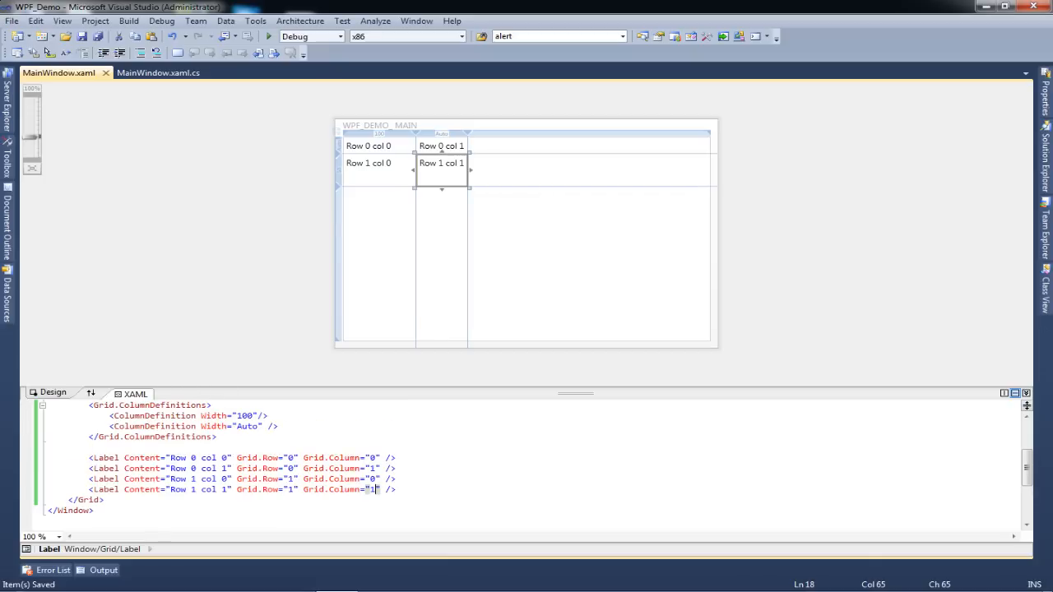
mouse_move(354, 114)
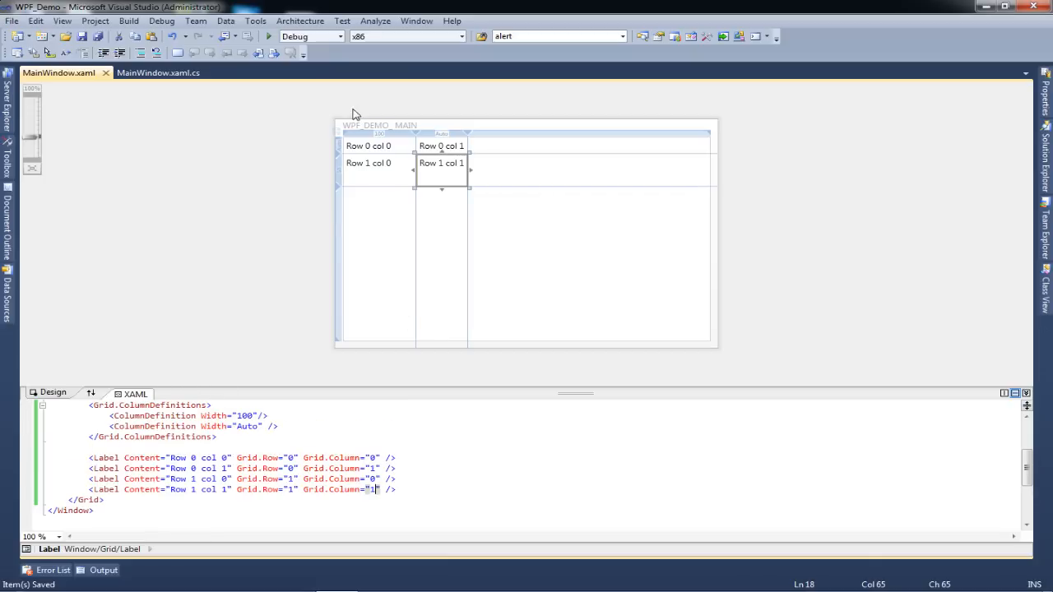
mouse_move(444, 178)
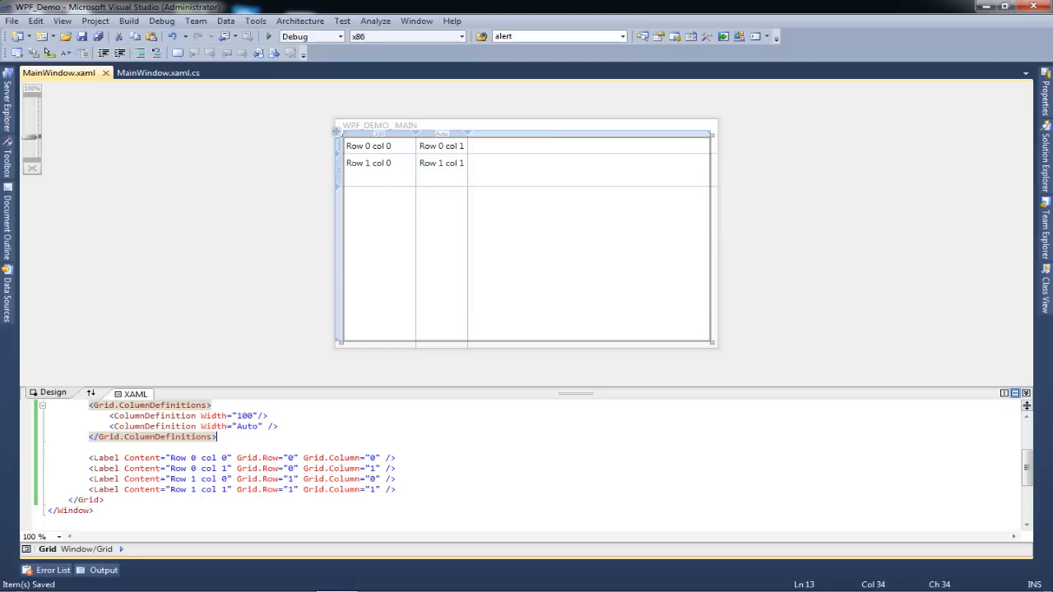
scroll("up", 3)
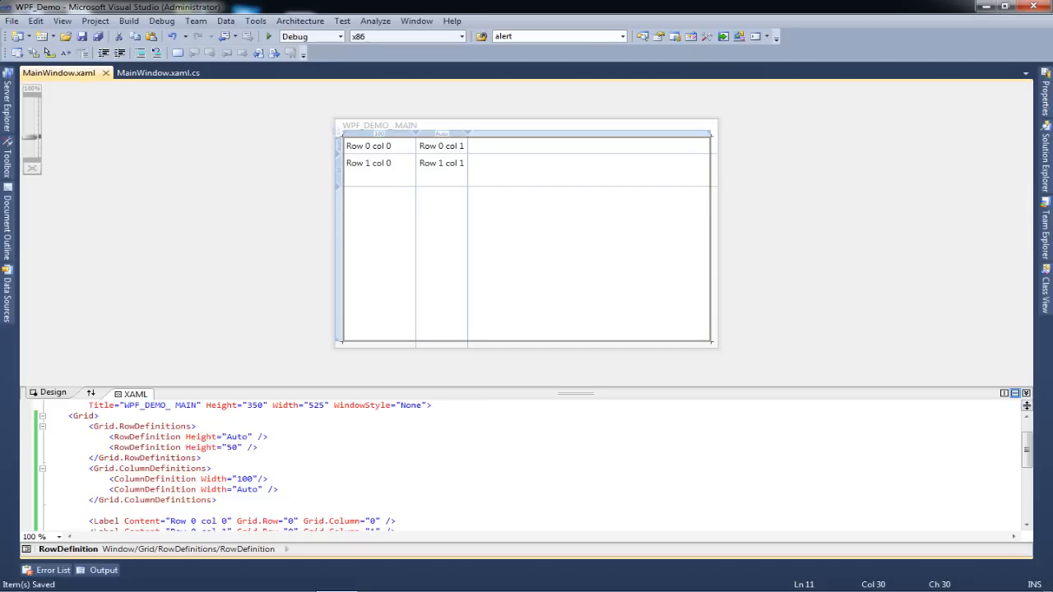
scroll("down", 3)
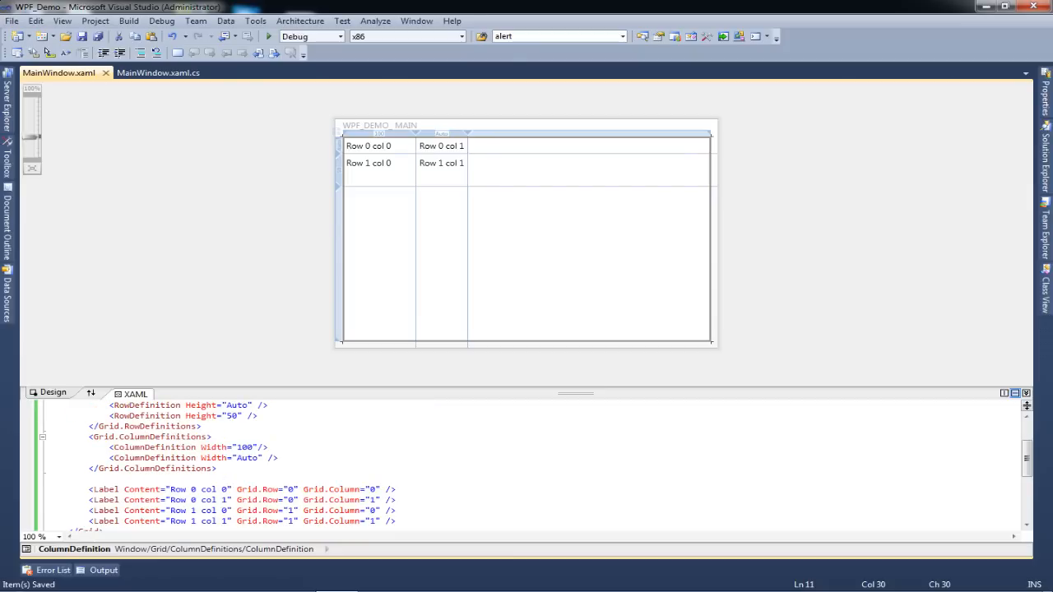
mouse_move(268, 37)
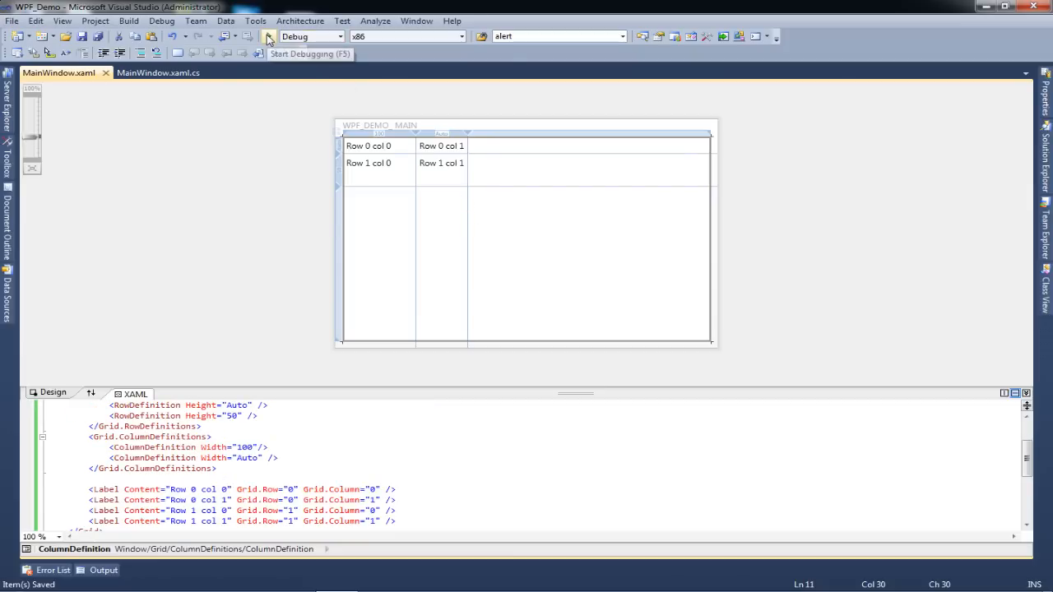
- Start debugging to show the WPF window with the four labels in a 2x2 grid
left_click(270, 36)
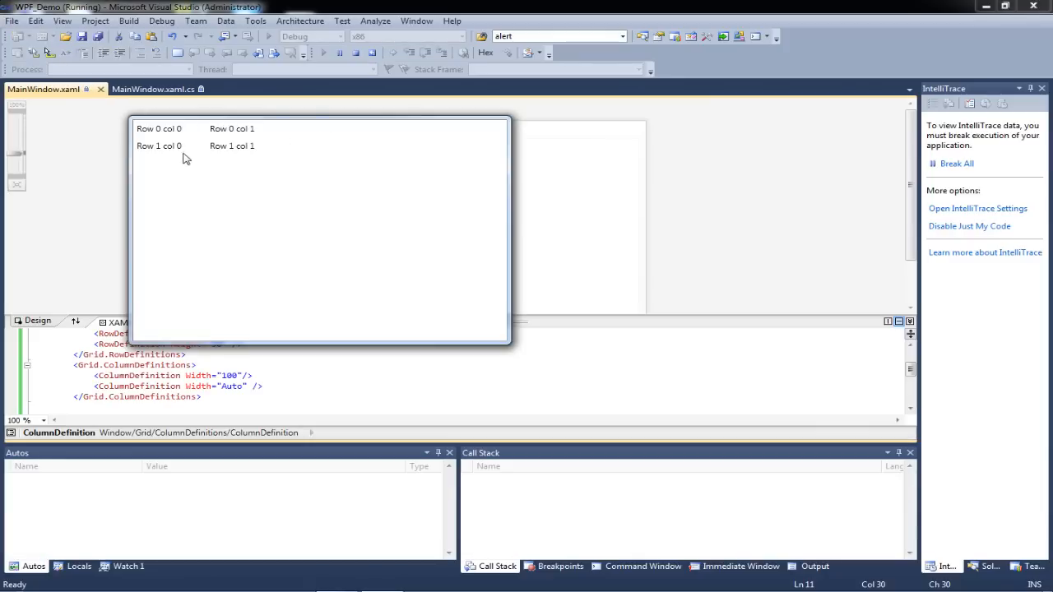
mouse_move(164, 155)
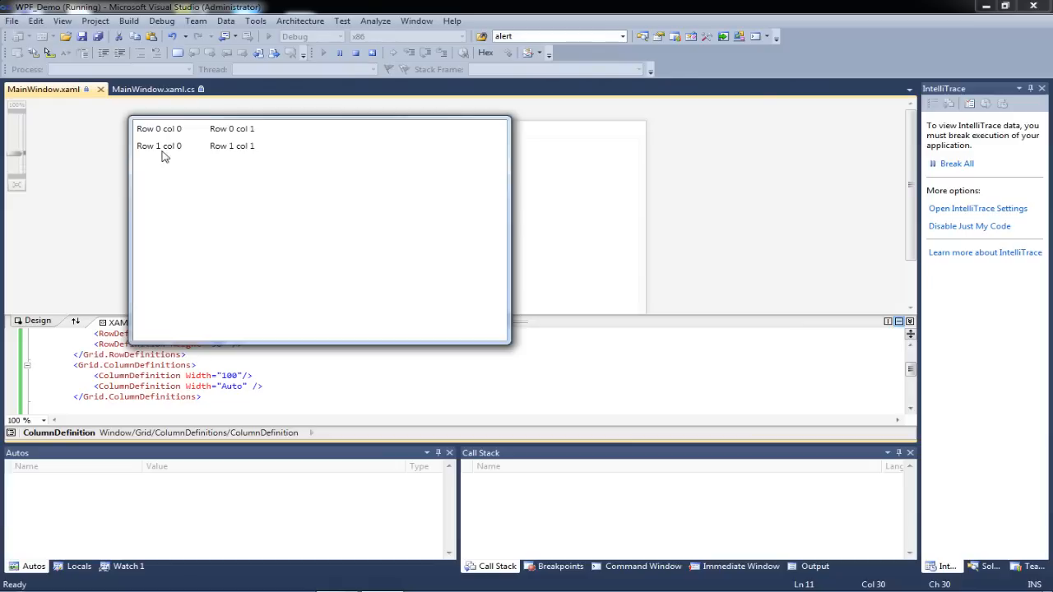
mouse_move(194, 135)
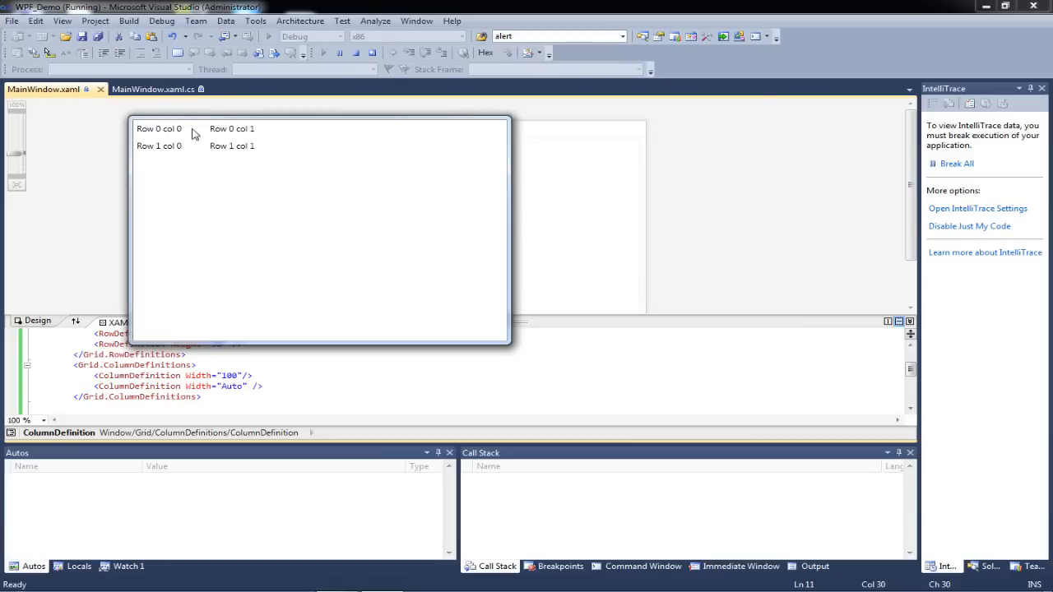
mouse_move(329, 221)
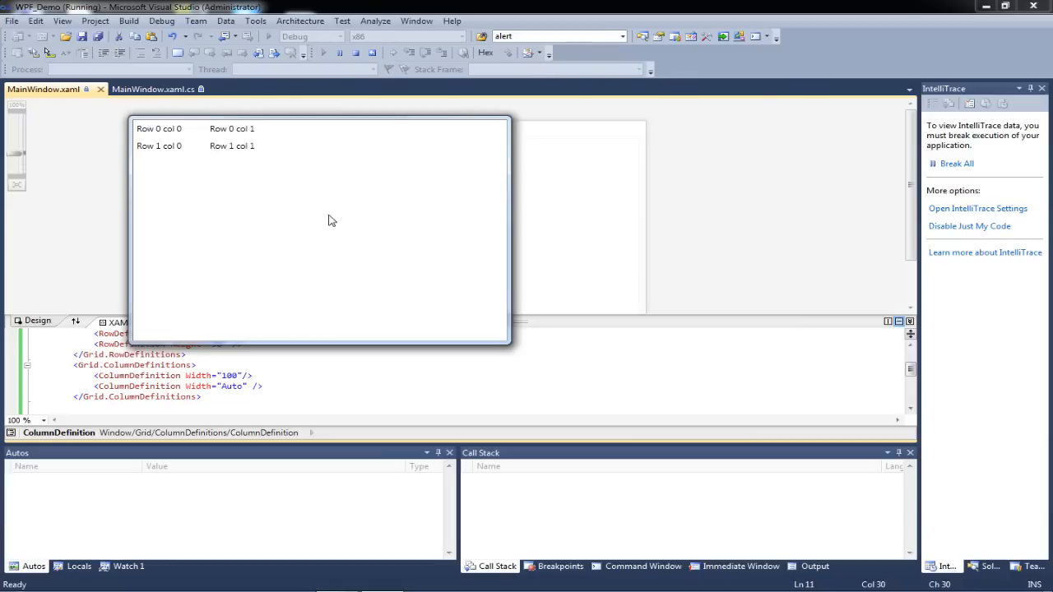
mouse_move(287, 214)
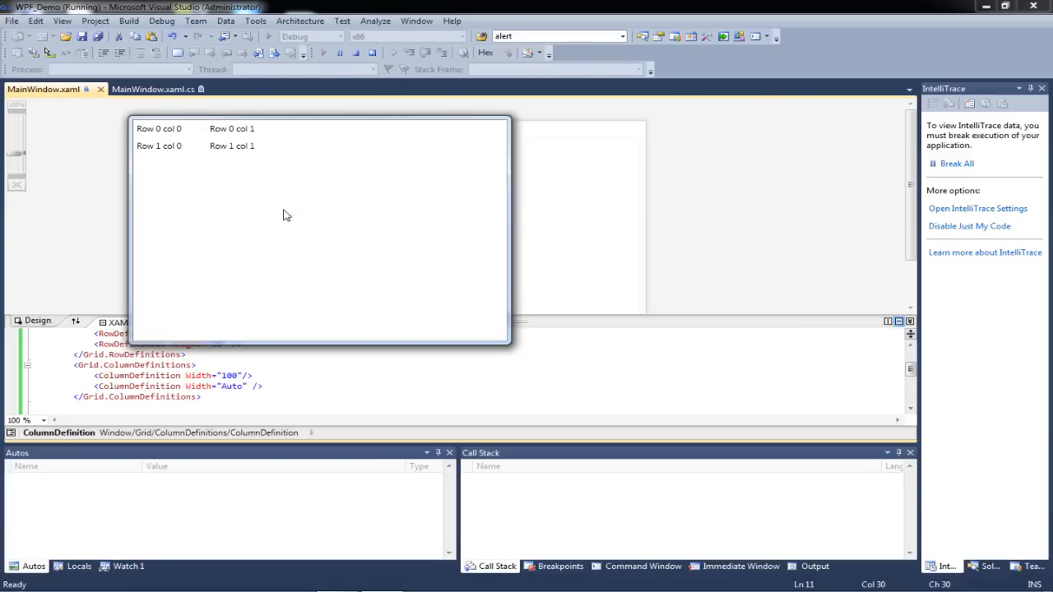
mouse_move(244, 201)
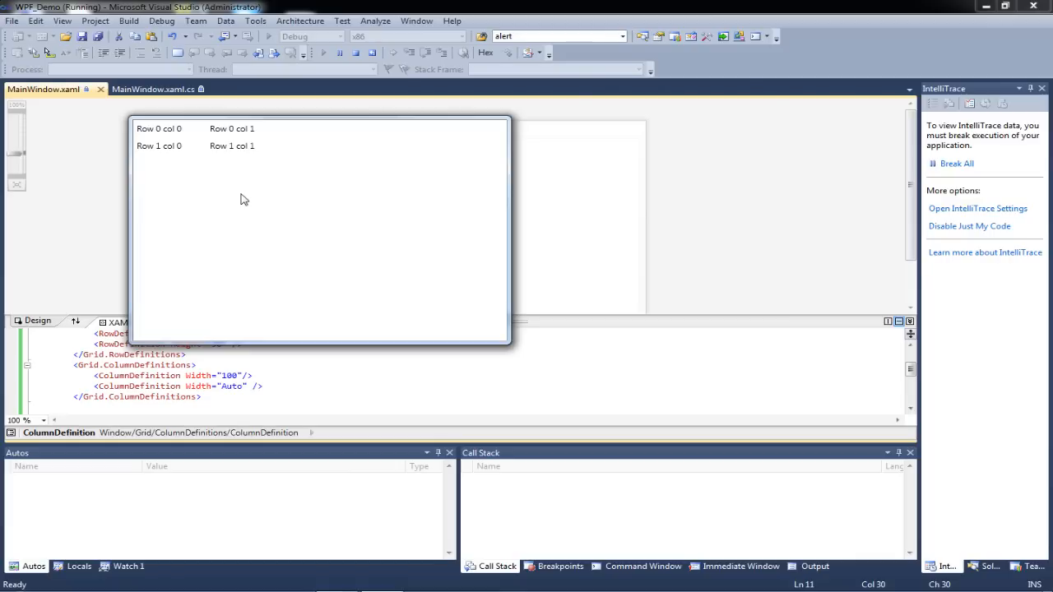
mouse_move(227, 195)
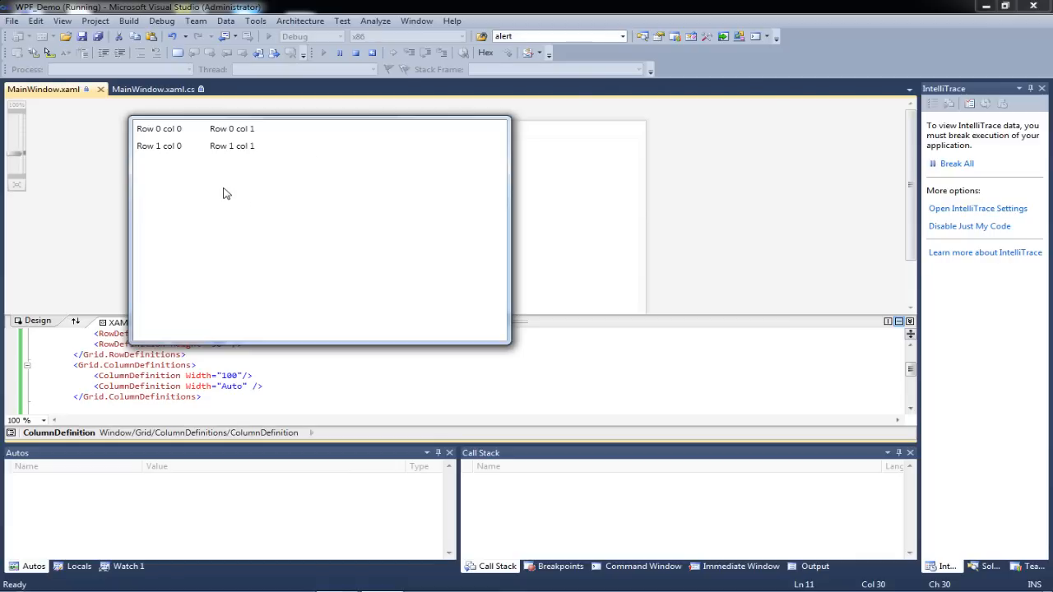